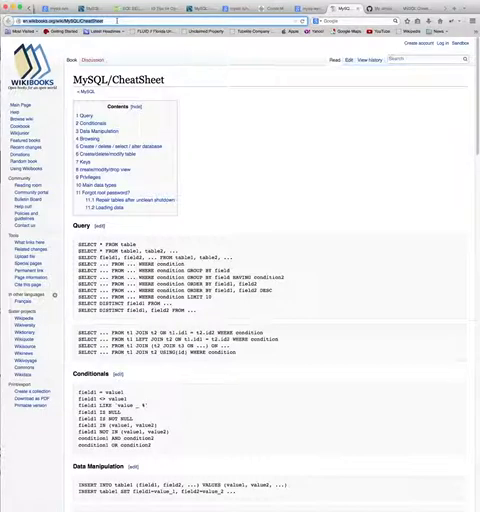
mouse_move(188, 176)
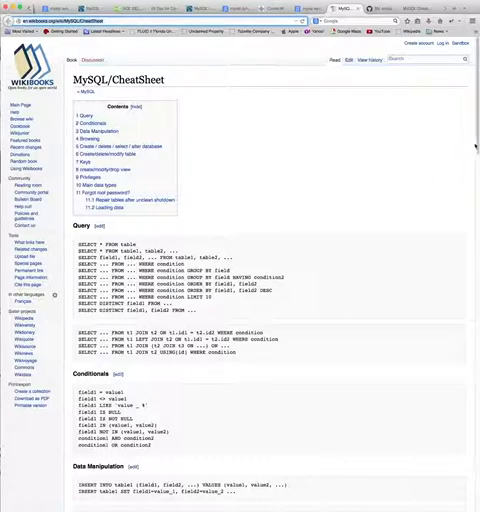
scroll(down, 3)
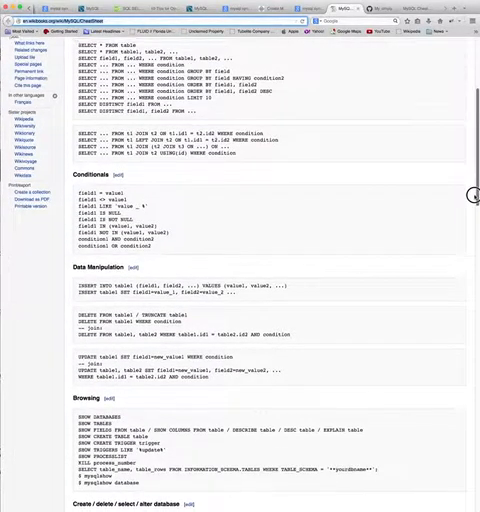
scroll(down, 3)
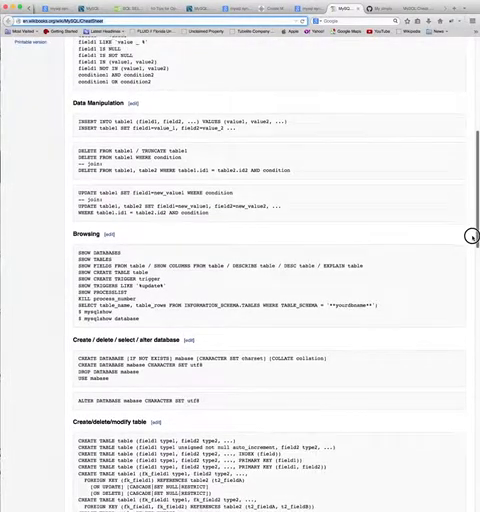
scroll(down, 3)
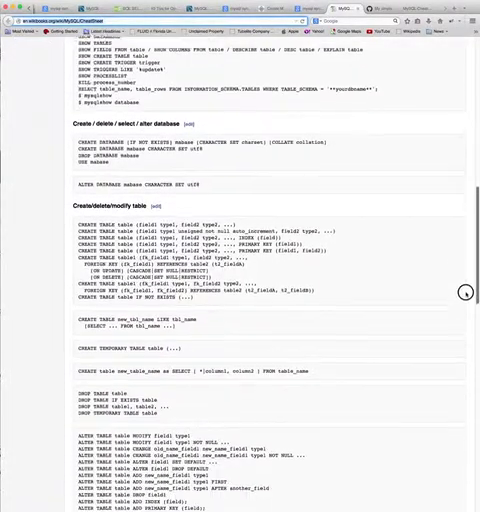
scroll(down, 3)
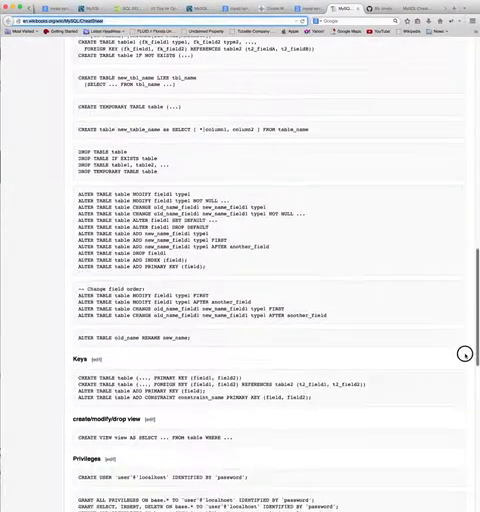
scroll(down, 3)
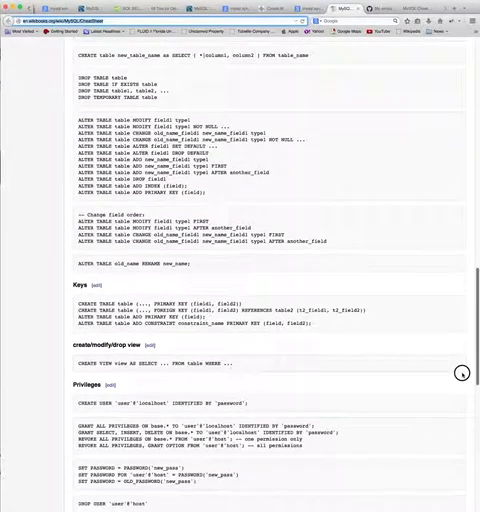
scroll(down, 3)
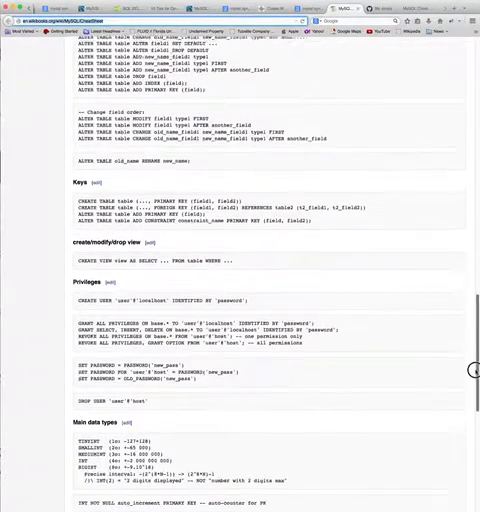
scroll(down, 3)
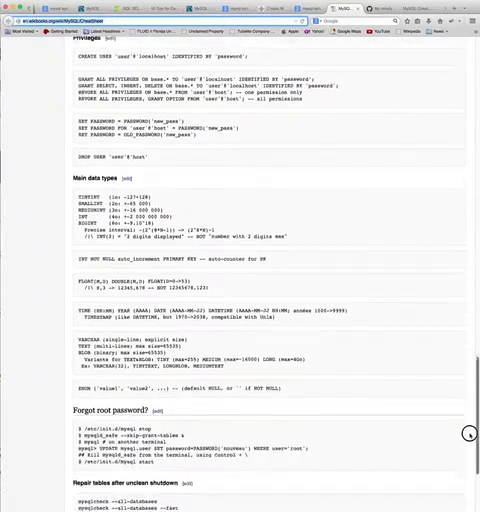
scroll(down, 3)
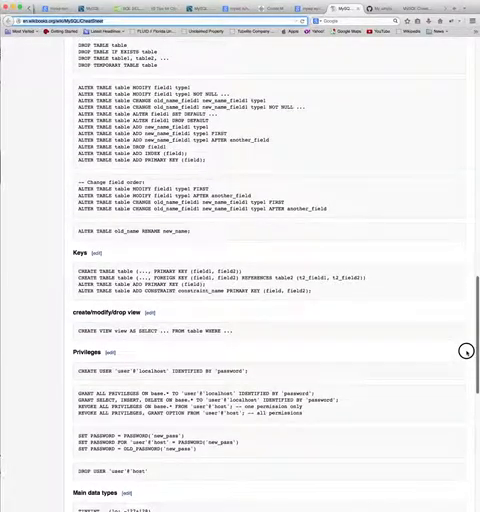
scroll(up, 3)
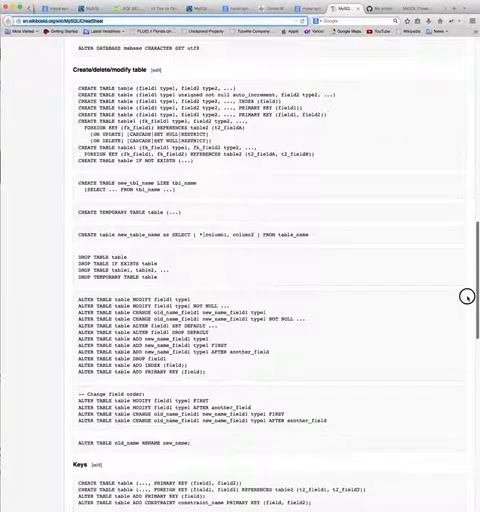
scroll(up, 3)
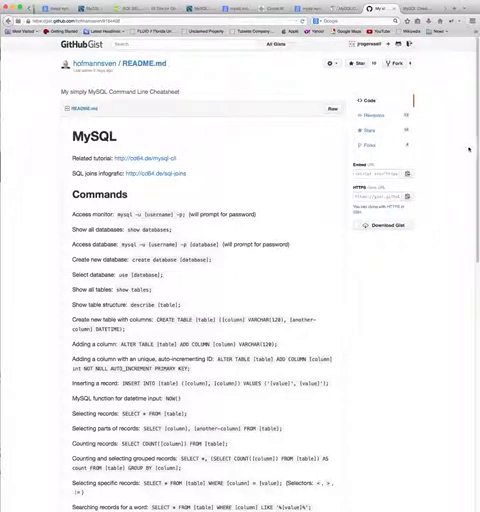
scroll(down, 3)
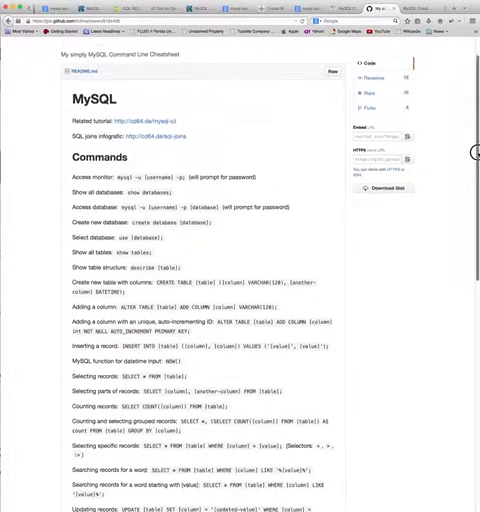
scroll(down, 3)
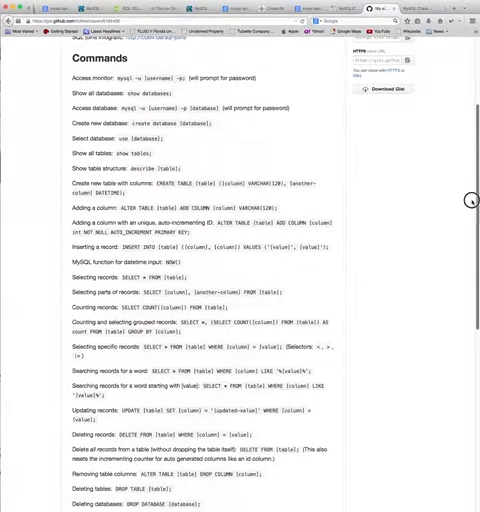
scroll(down, 3)
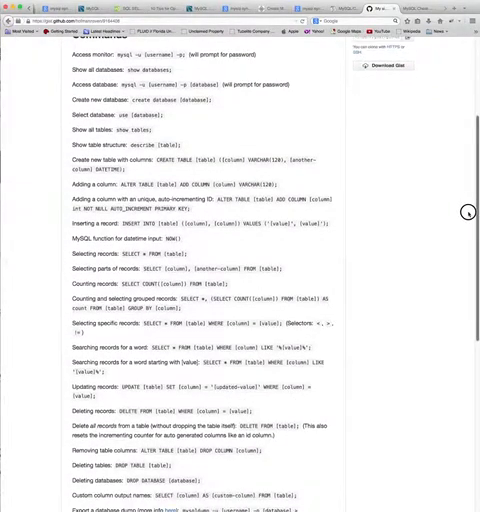
scroll(down, 3)
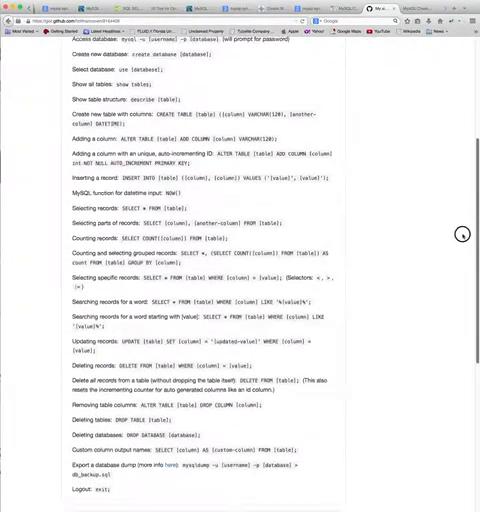
scroll(down, 3)
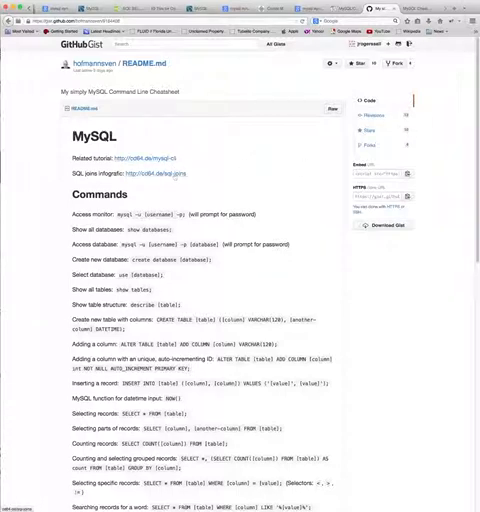
mouse_move(250, 164)
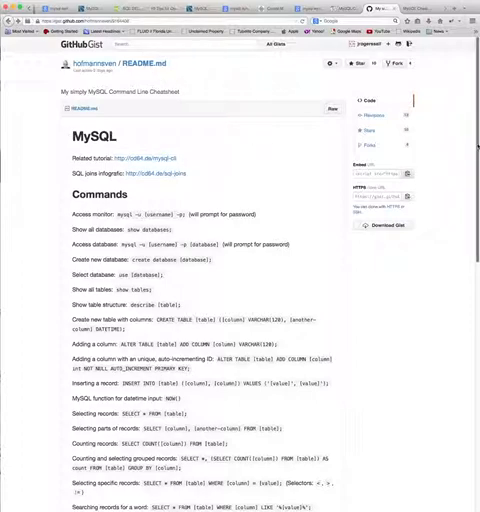
scroll(down, 3)
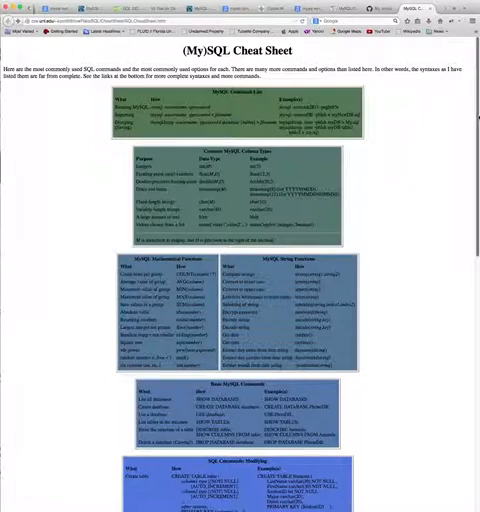
scroll(down, 3)
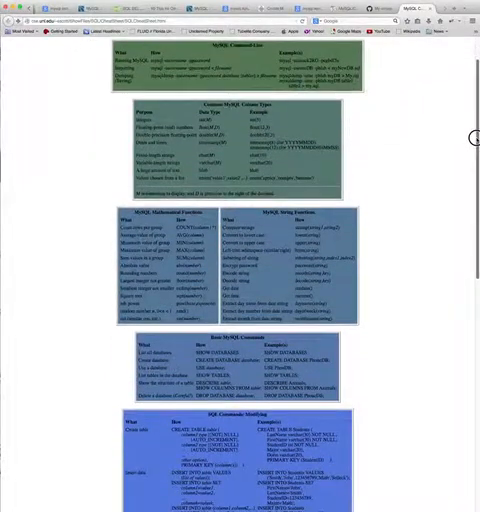
scroll(down, 3)
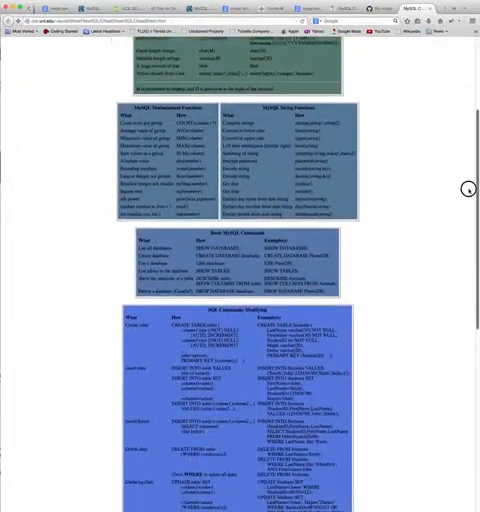
scroll(down, 3)
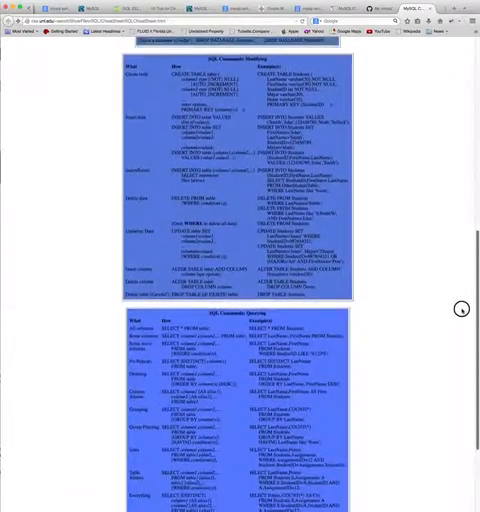
scroll(down, 3)
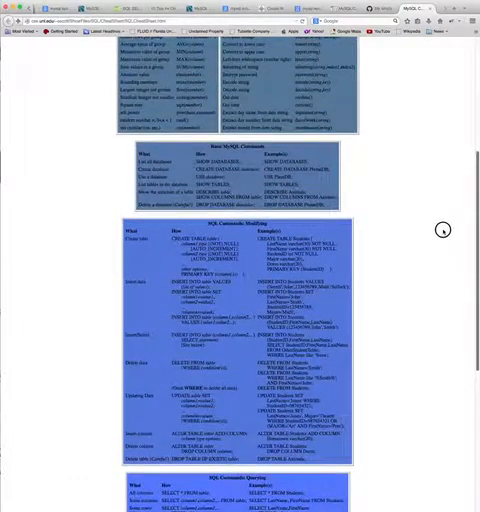
scroll(down, 3)
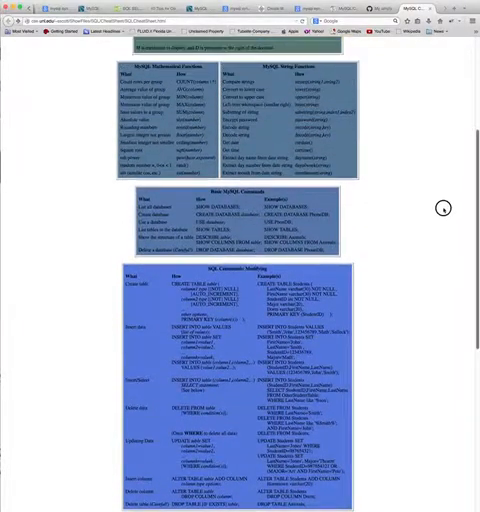
scroll(up, 3)
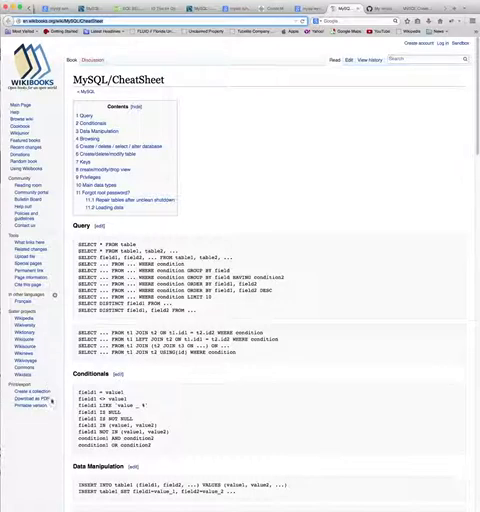
mouse_move(256, 208)
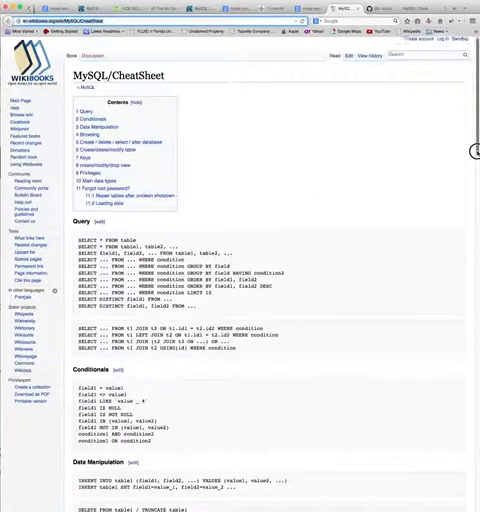
scroll(down, 3)
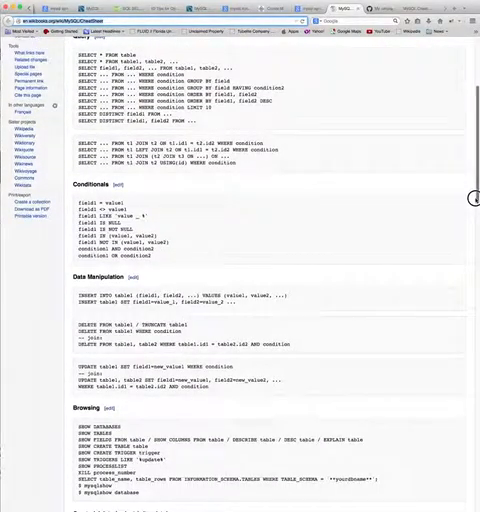
scroll(down, 3)
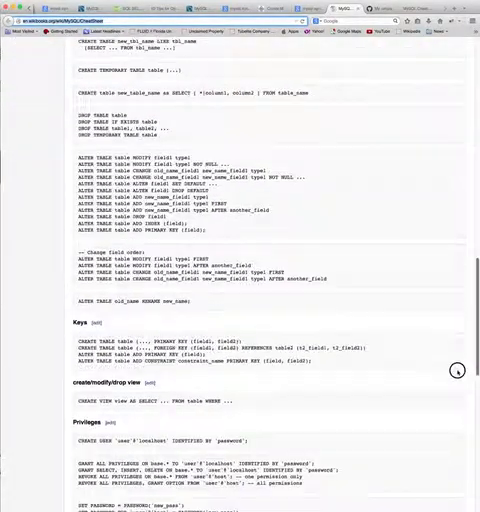
scroll(down, 3)
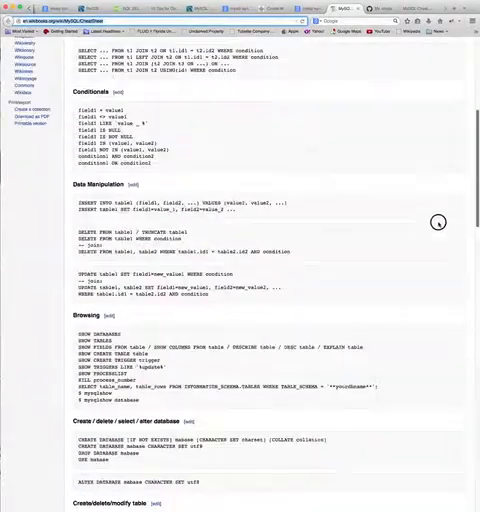
scroll(up, 3)
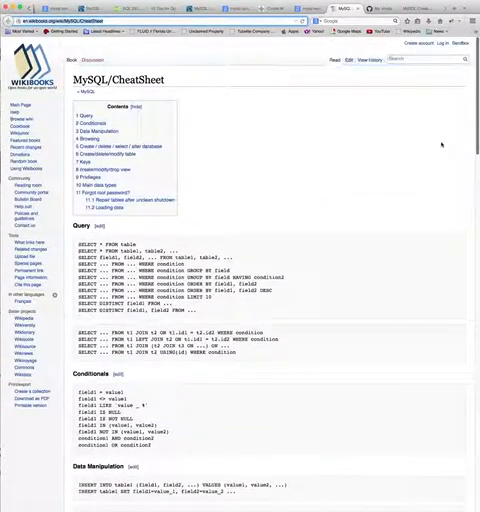